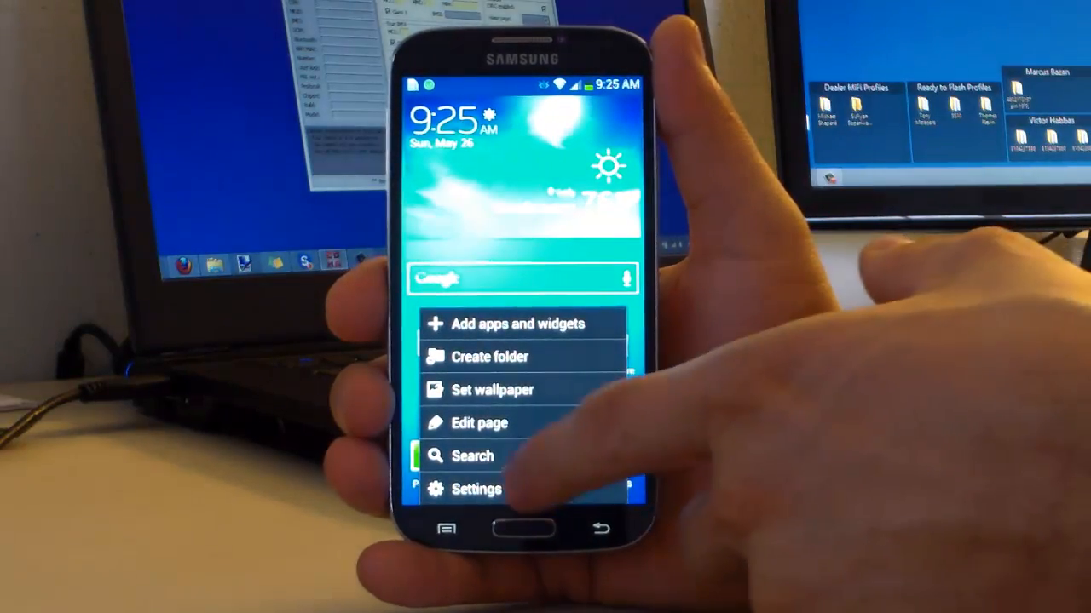
- Open Android Settings on the Galaxy S4 and scroll the More tab down to About device
{"action": "left_click", "coordinate": [475, 489]}
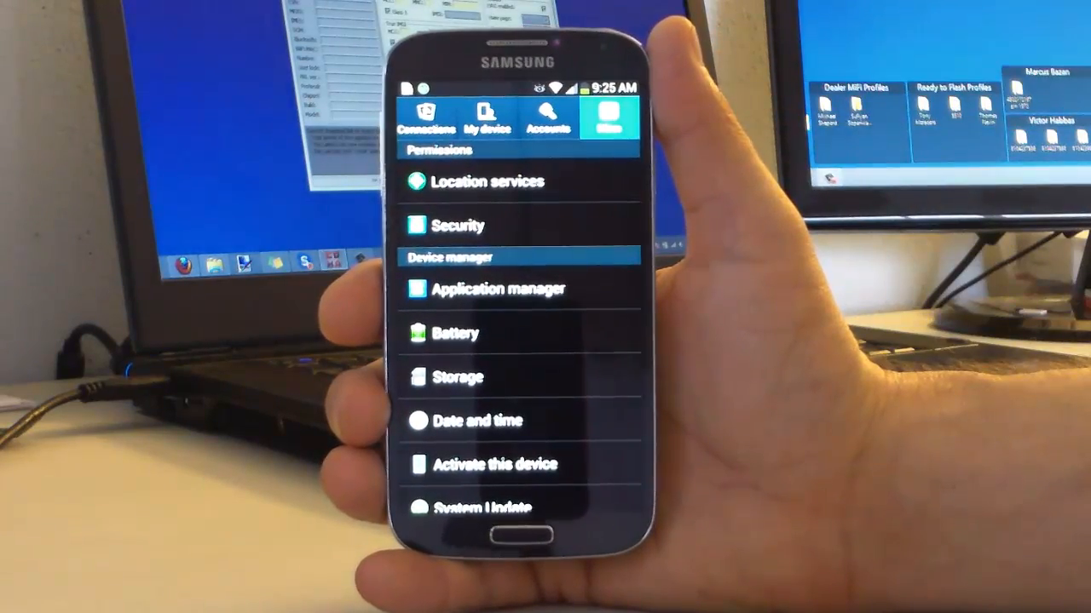
{"action": "scroll", "scroll_direction": "up", "scroll_amount": 3}
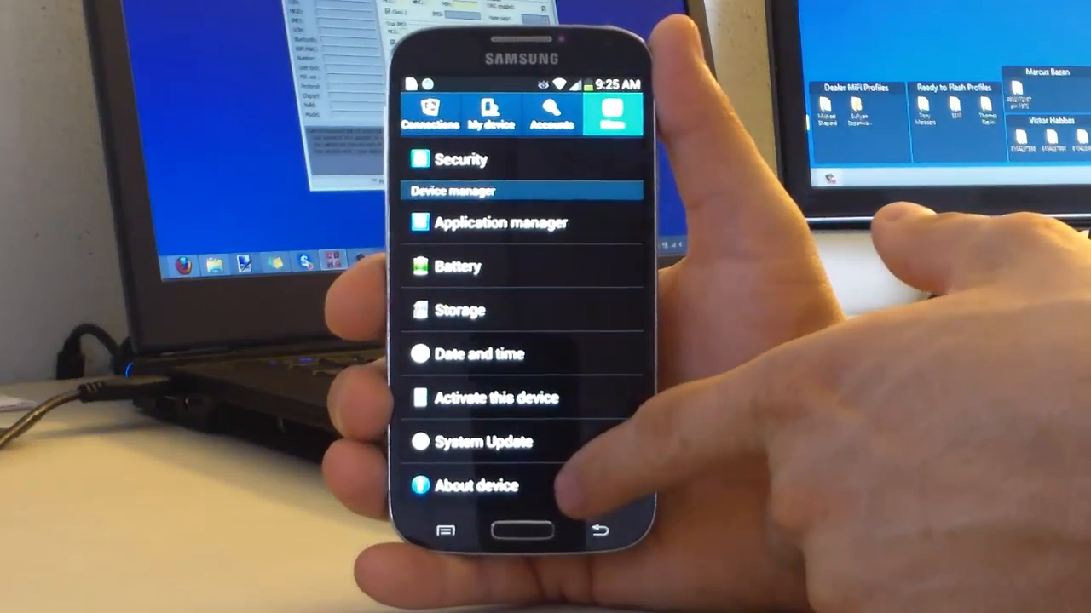
{"action": "left_click", "coordinate": [479, 485]}
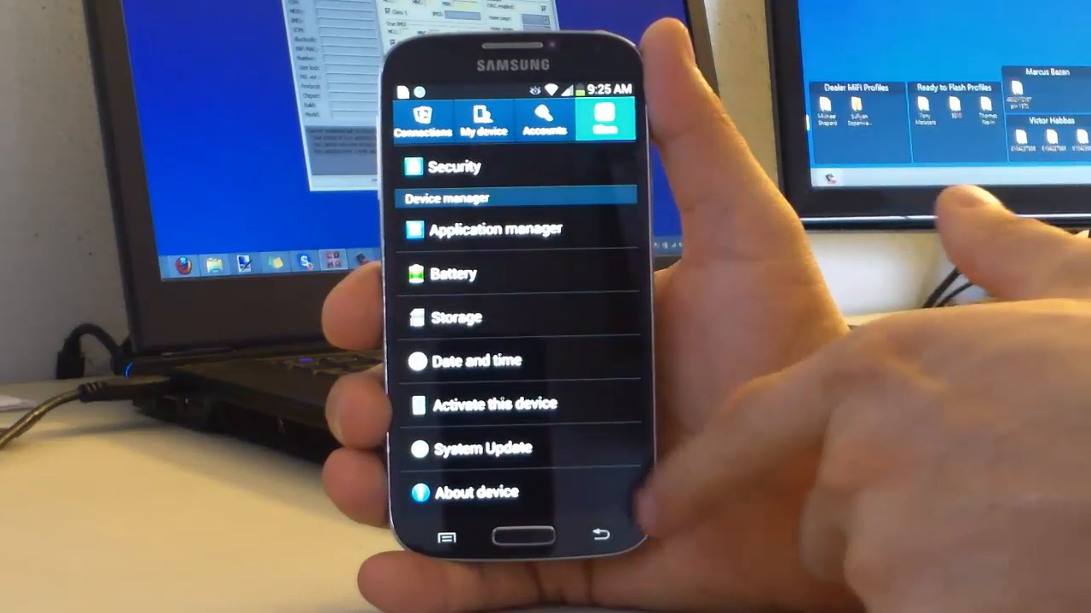
- Open About device and scroll down to the Build number entry
{"action": "left_click", "coordinate": [477, 492]}
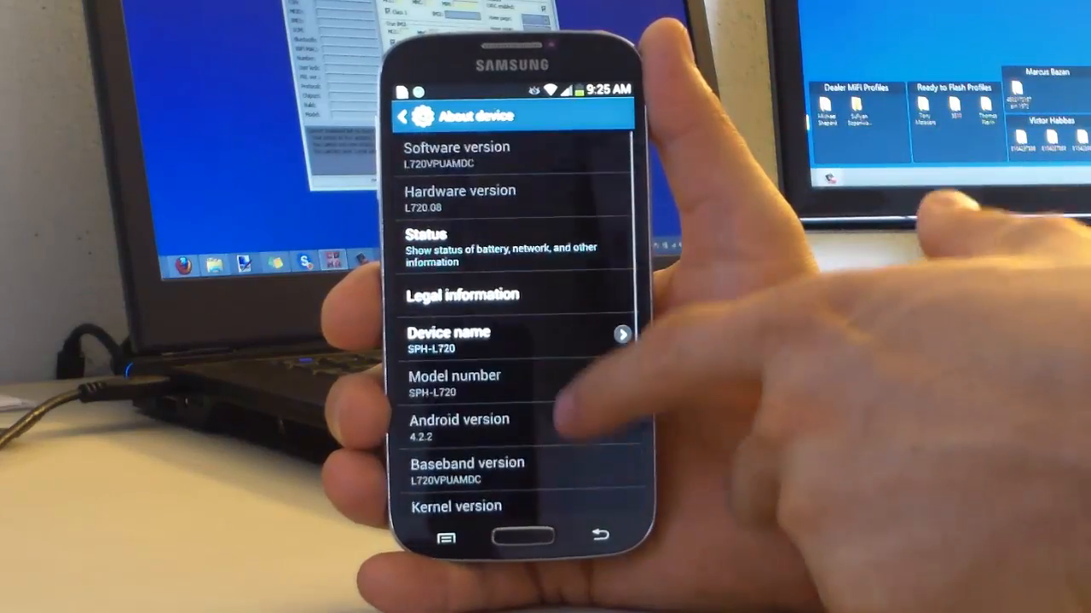
{"action": "scroll", "scroll_direction": "down", "scroll_amount": 3}
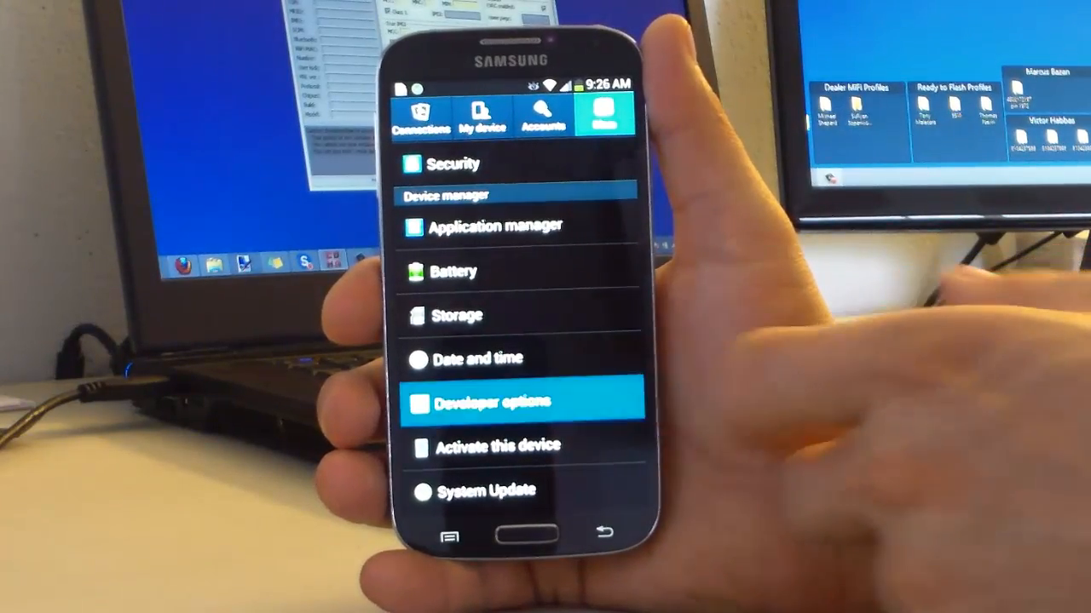
- Open Developer options in Android Settings
{"action": "left_click", "coordinate": [522, 403]}
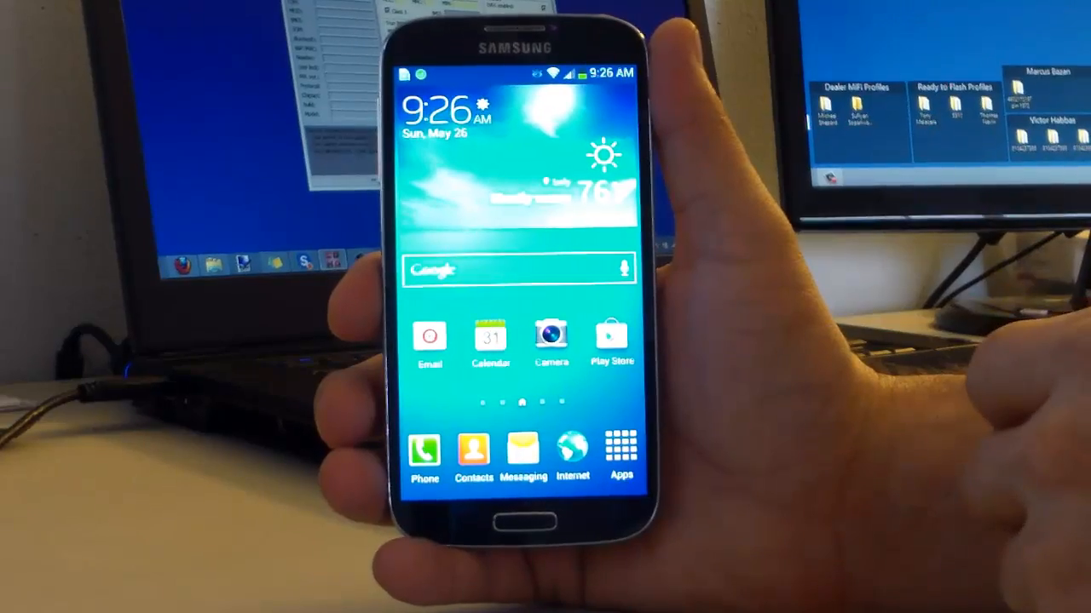
{"action": "left_click", "coordinate": [612, 337]}
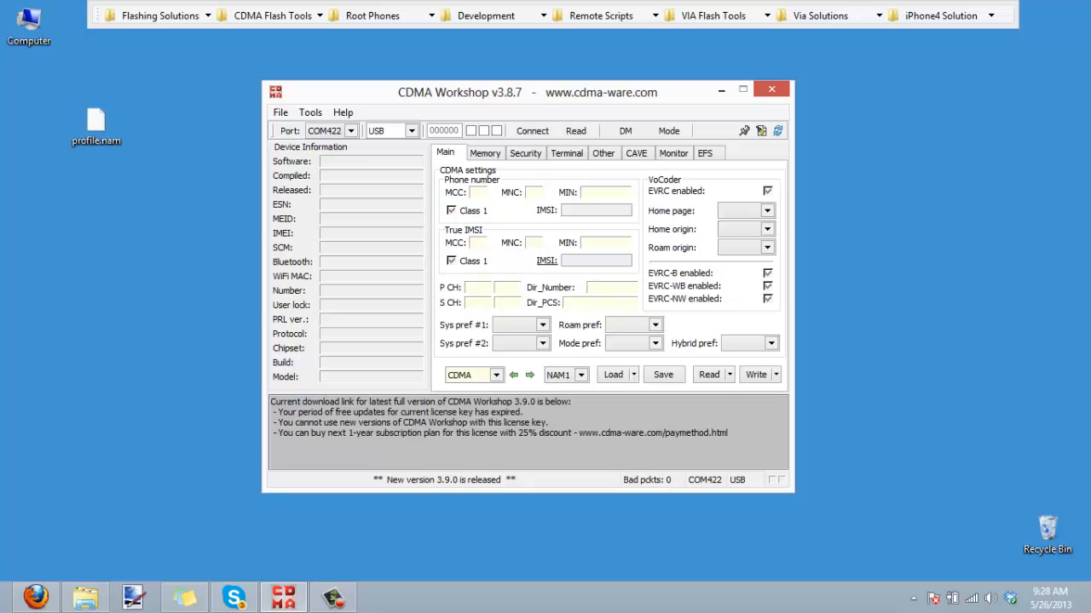
{"action": "mouse_move", "coordinate": [579, 185]}
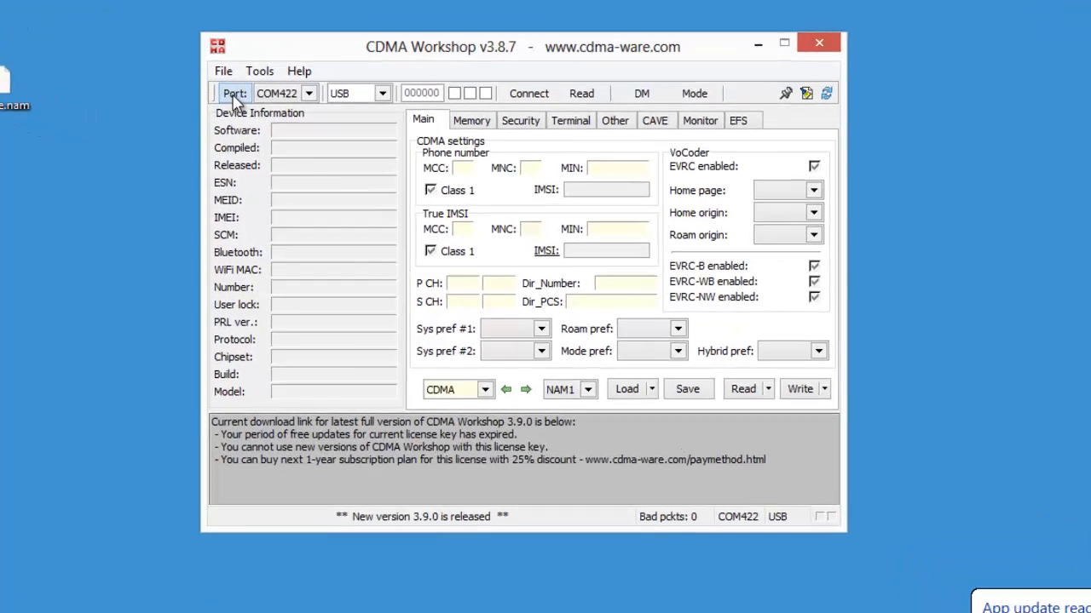
- List found ports, showing Samsung serial ports COM422 and COM423 and modem COM424
{"action": "left_click", "coordinate": [234, 93]}
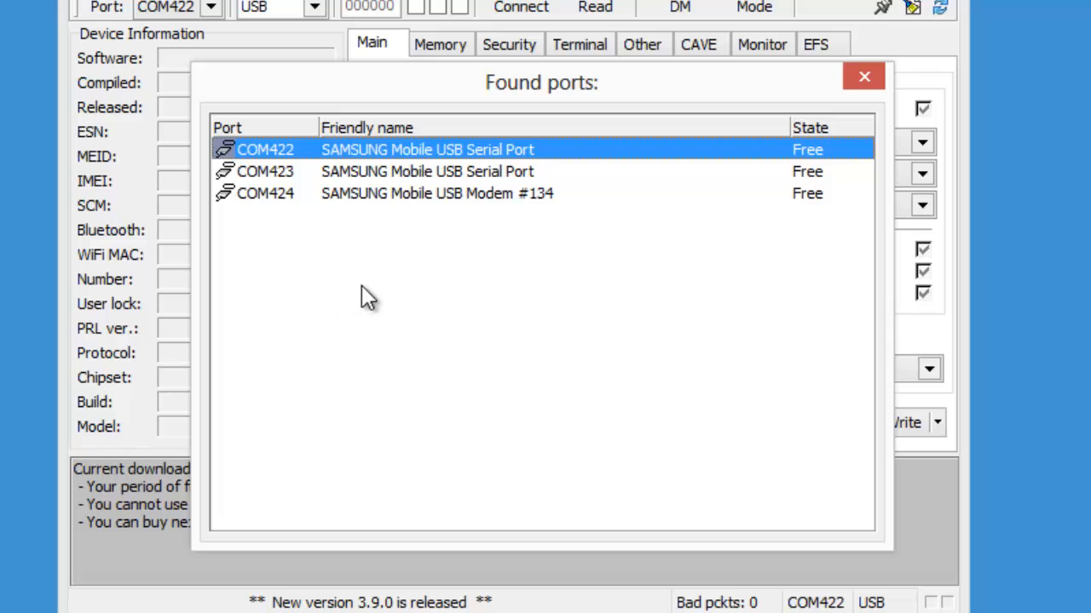
{"action": "mouse_move", "coordinate": [375, 239]}
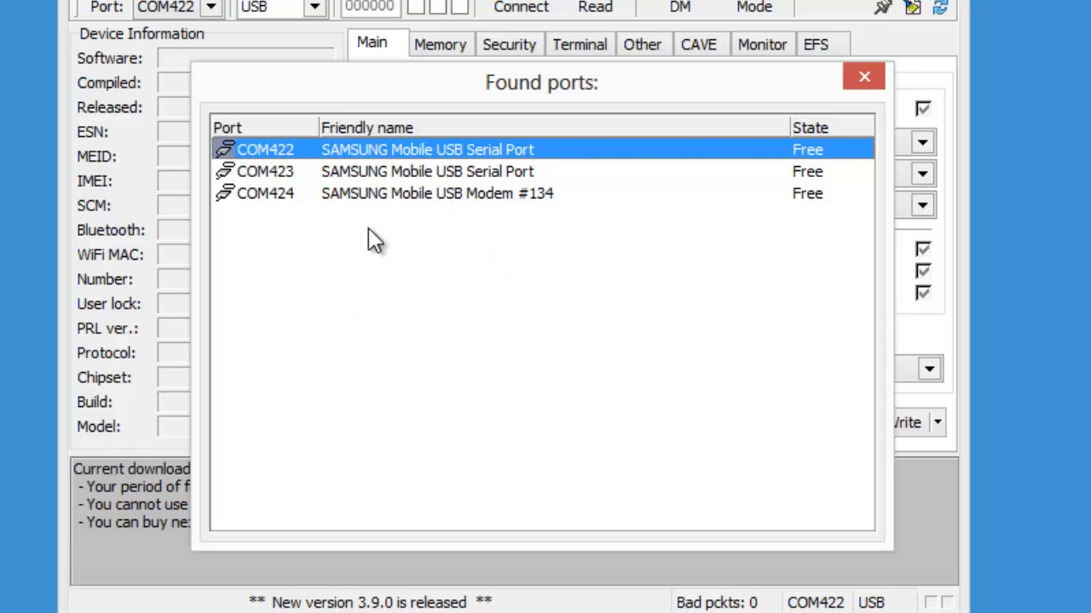
{"action": "mouse_move", "coordinate": [498, 179]}
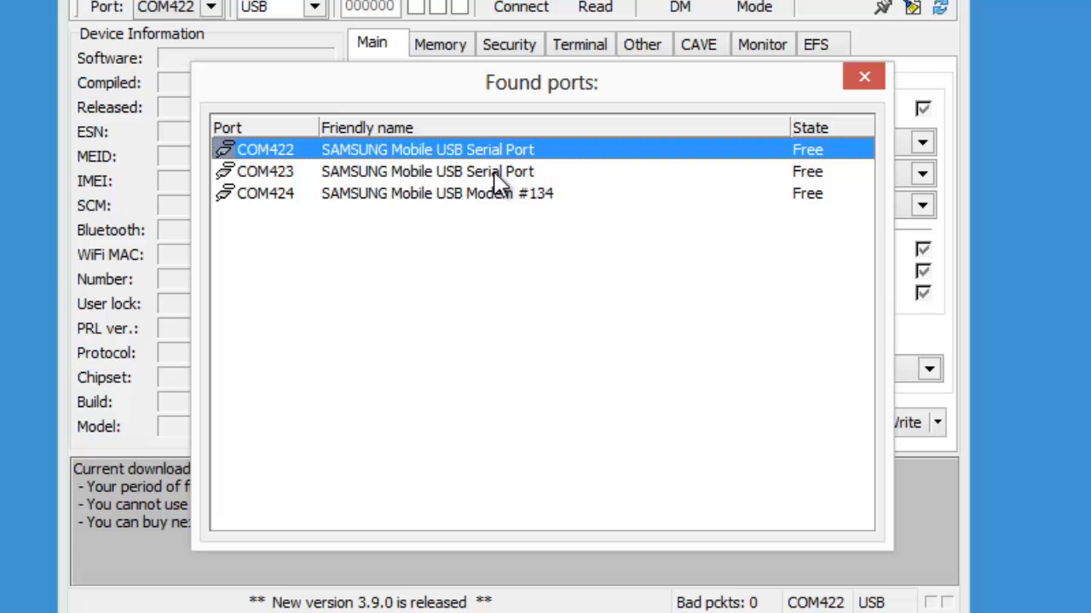
{"action": "mouse_move", "coordinate": [358, 183]}
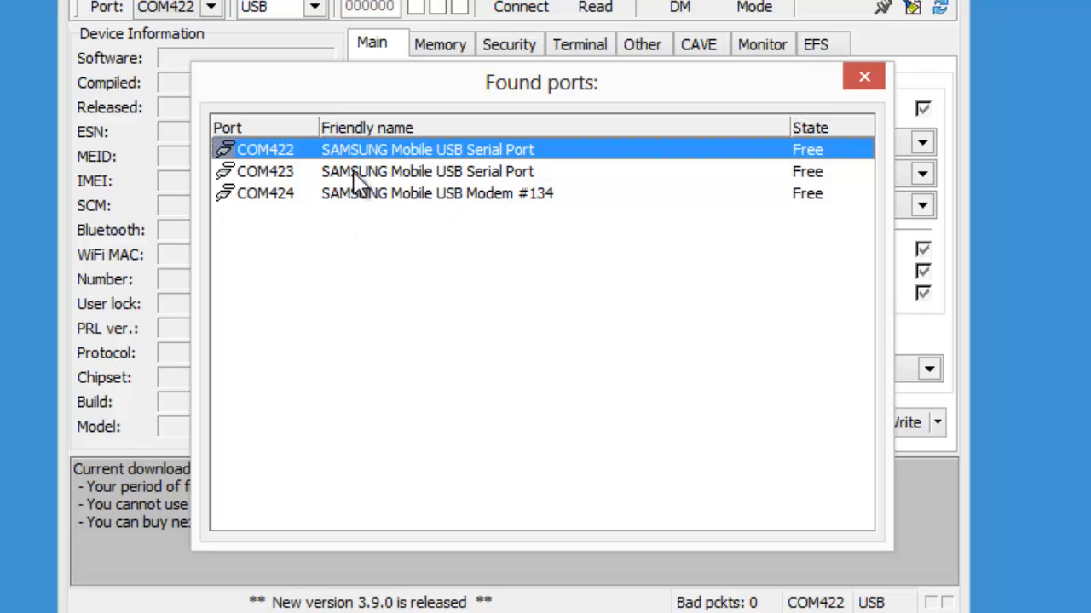
{"action": "mouse_move", "coordinate": [298, 158]}
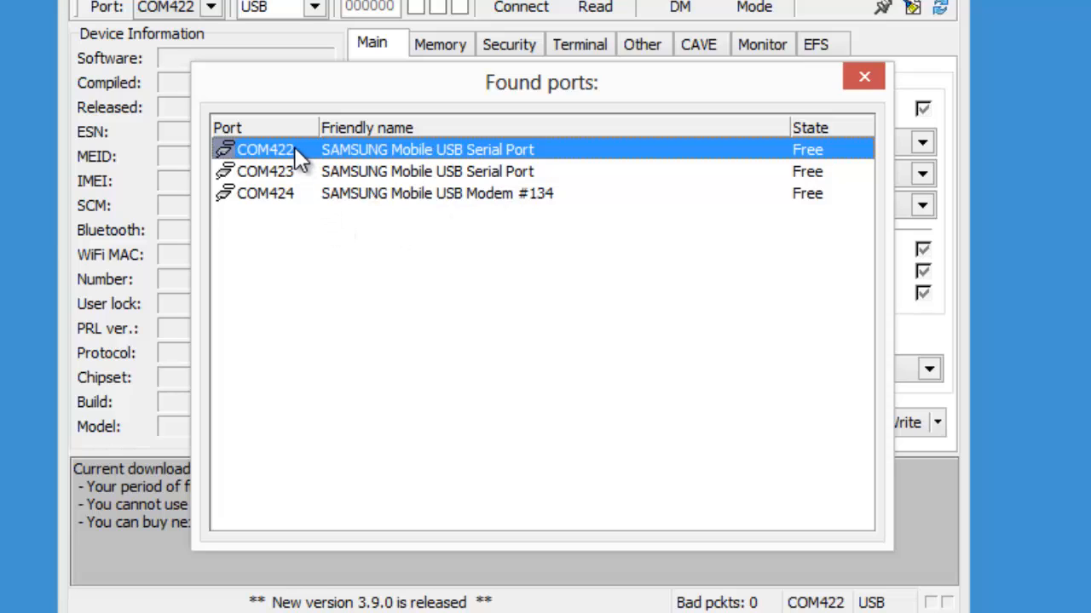
{"action": "mouse_move", "coordinate": [315, 162]}
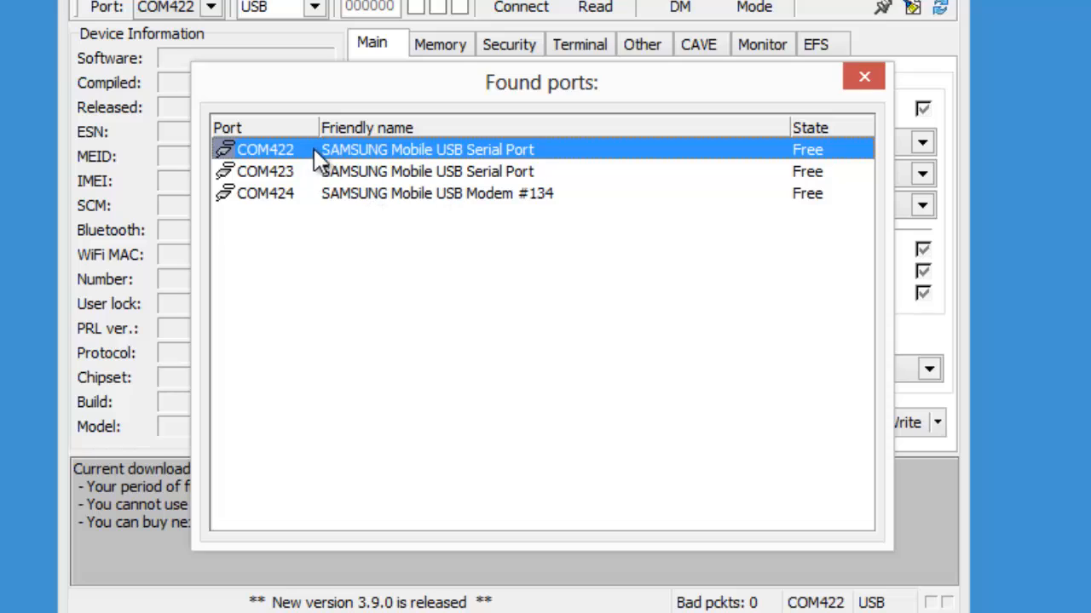
{"action": "mouse_move", "coordinate": [341, 177]}
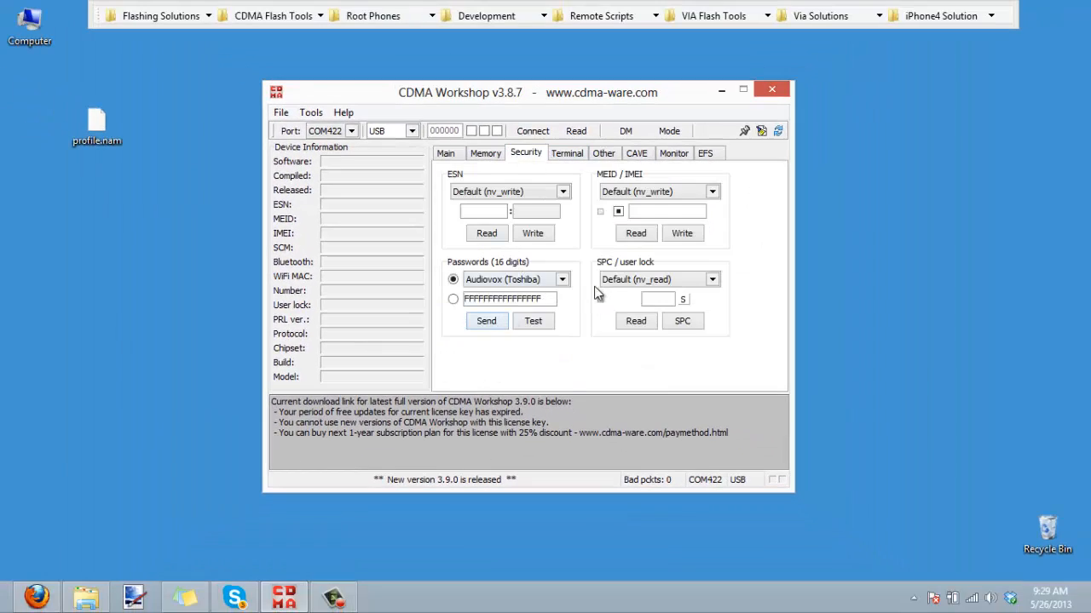
- Connect on COM422 using the 4.1.2 Samsung password and confirm the device unlocked message
{"action": "left_click", "coordinate": [562, 280]}
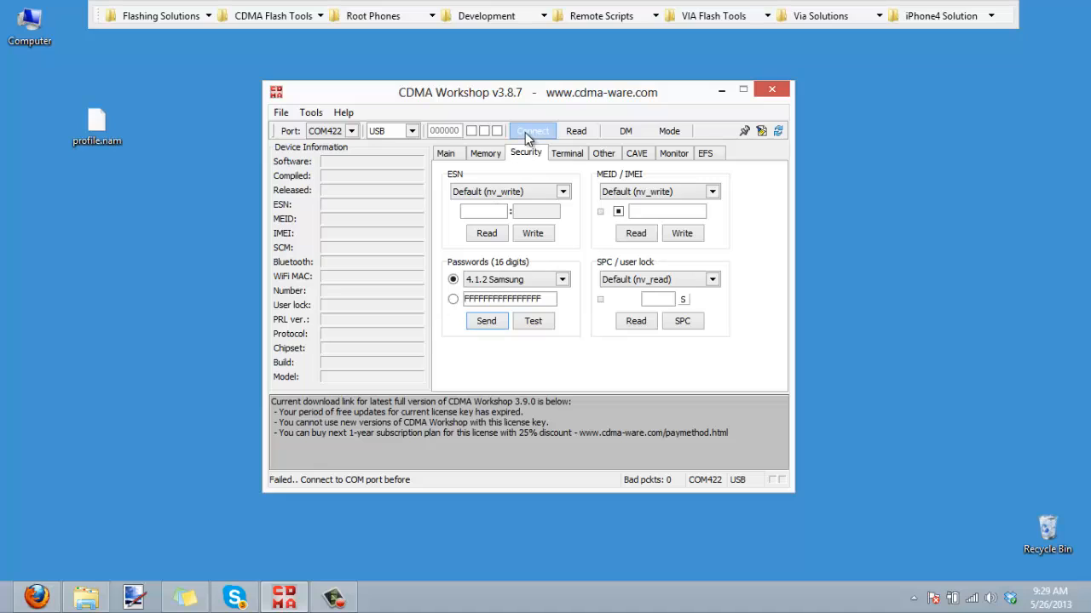
{"action": "left_click", "coordinate": [532, 130]}
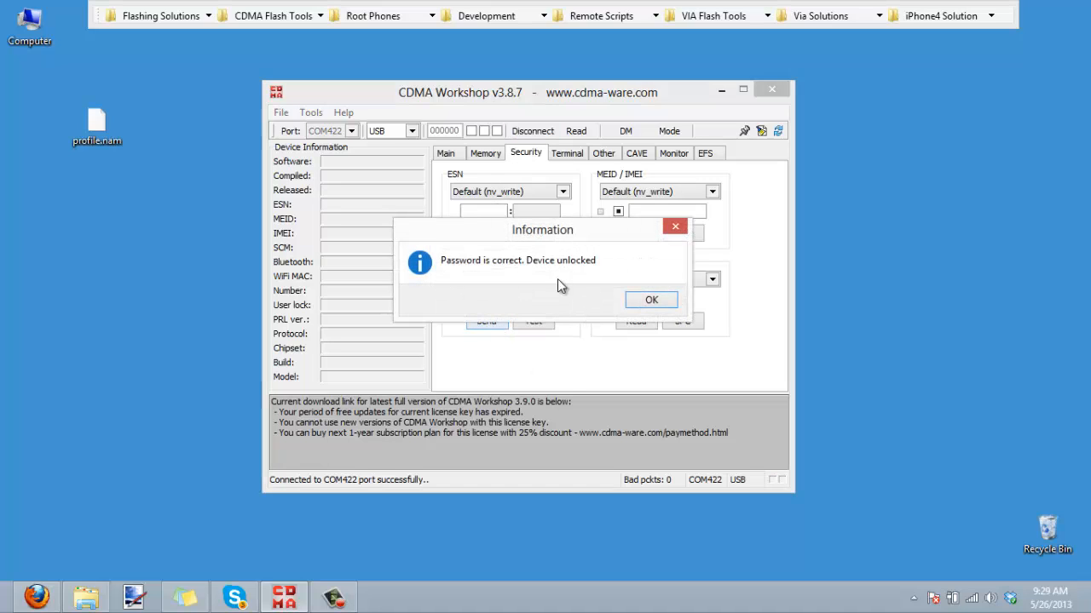
{"action": "left_click", "coordinate": [651, 299]}
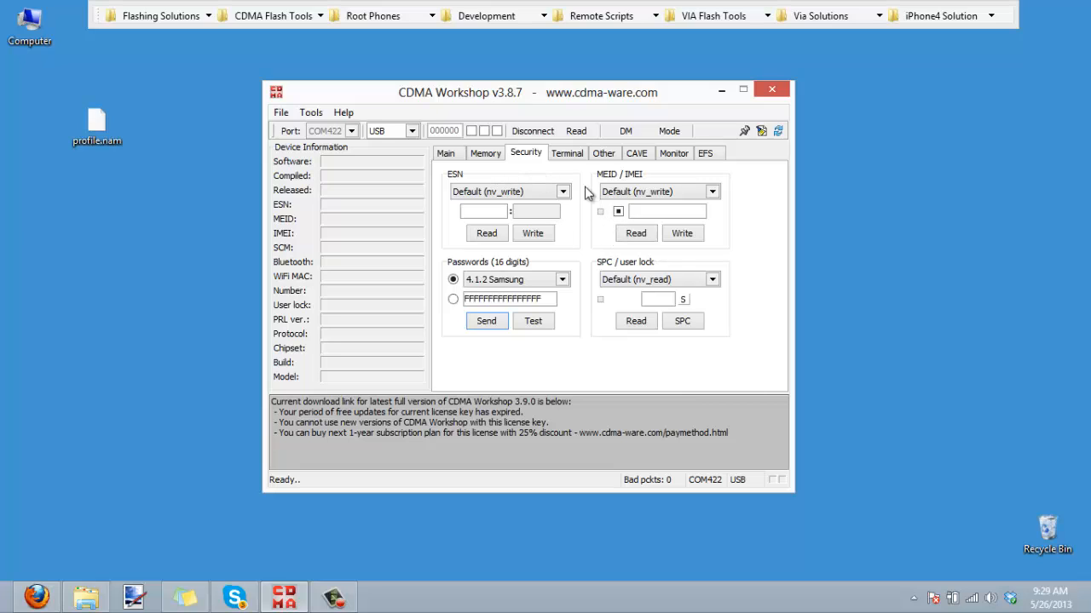
{"action": "left_click", "coordinate": [567, 153]}
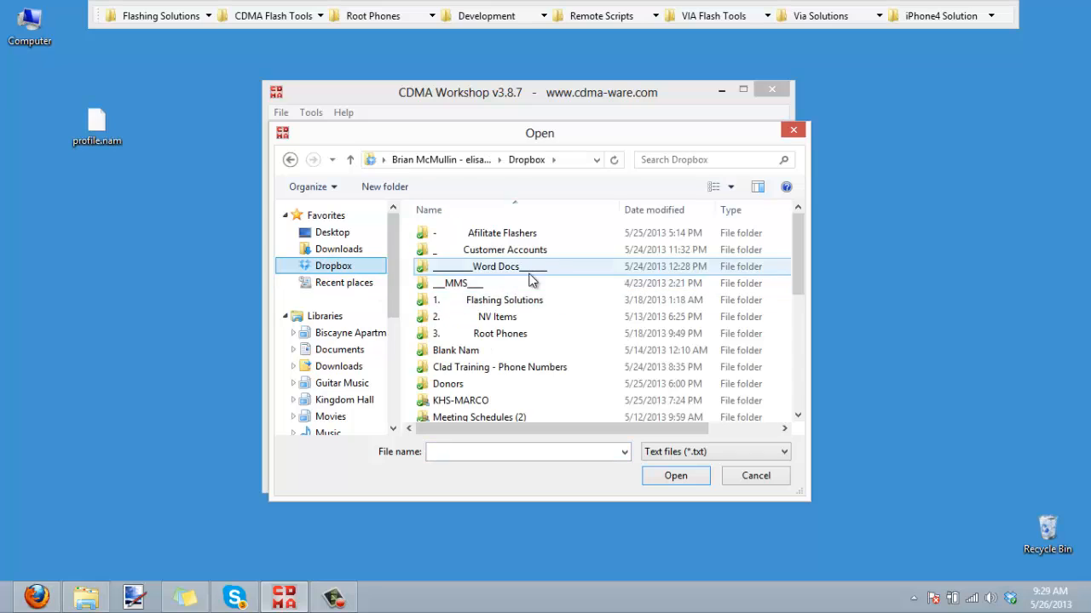
- Unlock the phone with SPC 000000 from the Security tab and confirm the message
{"action": "double_click", "coordinate": [503, 300]}
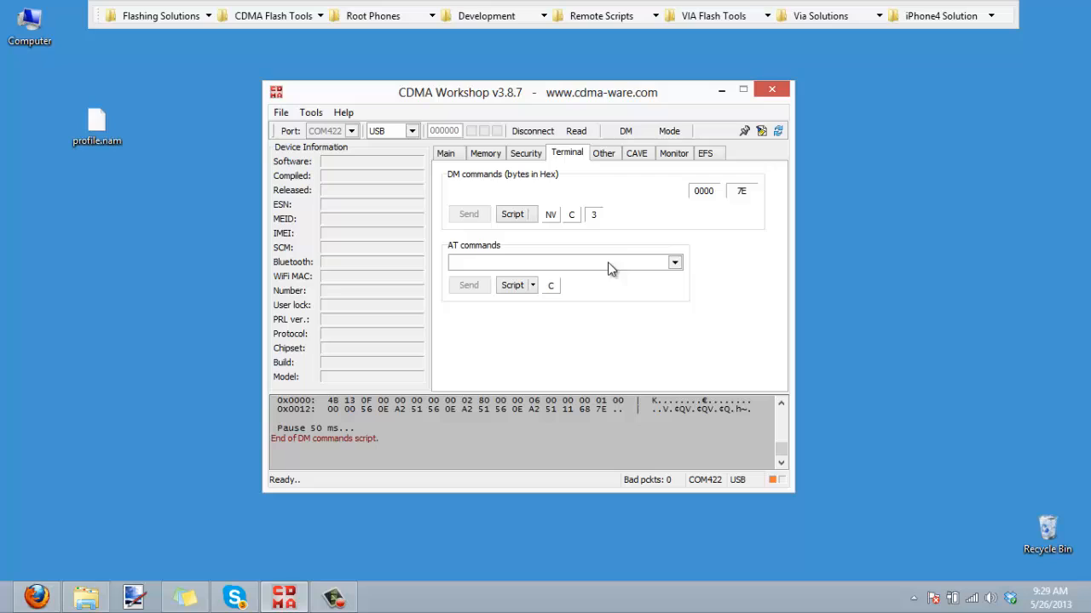
{"action": "left_click", "coordinate": [525, 152]}
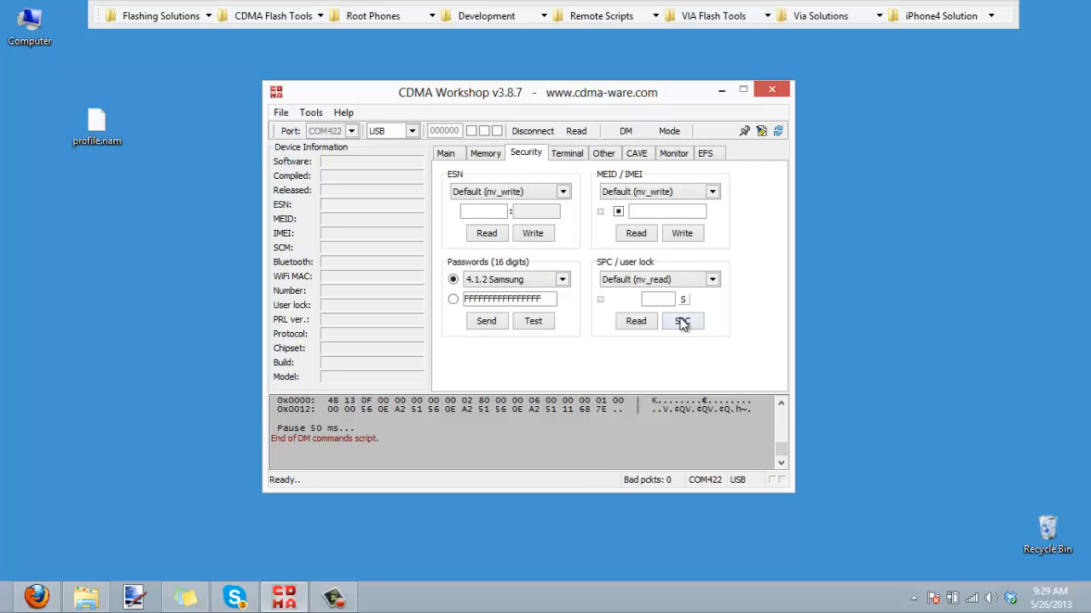
{"action": "left_click", "coordinate": [681, 321]}
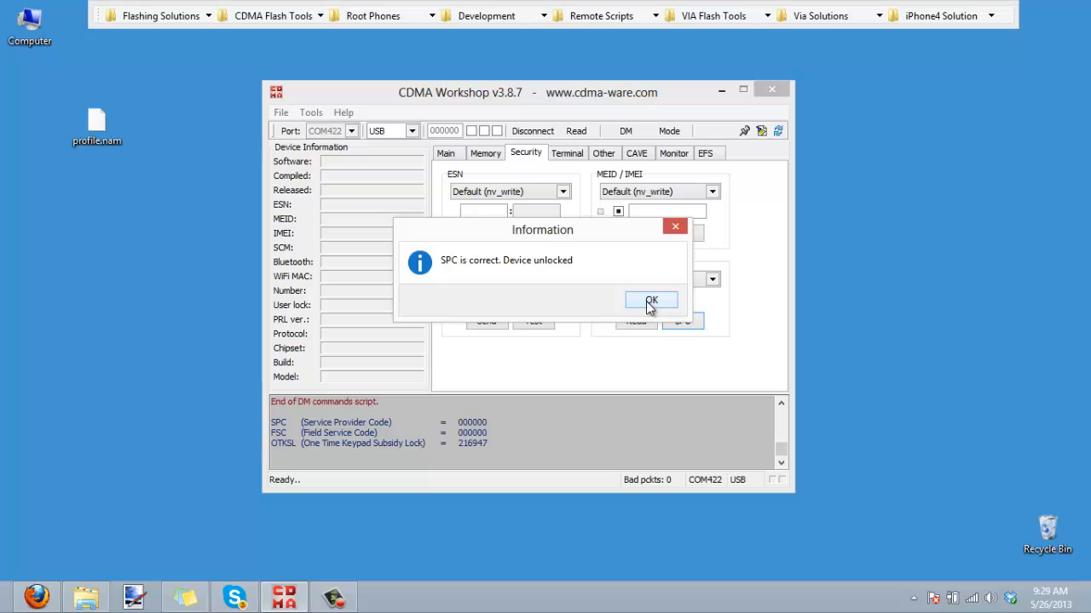
{"action": "left_click", "coordinate": [651, 302]}
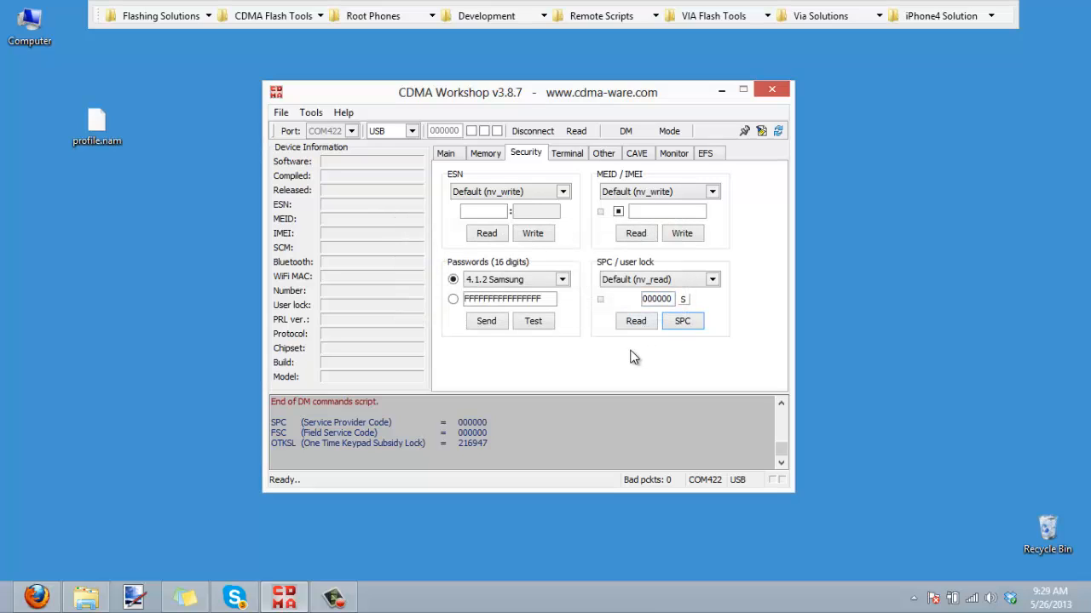
{"action": "mouse_move", "coordinate": [593, 357]}
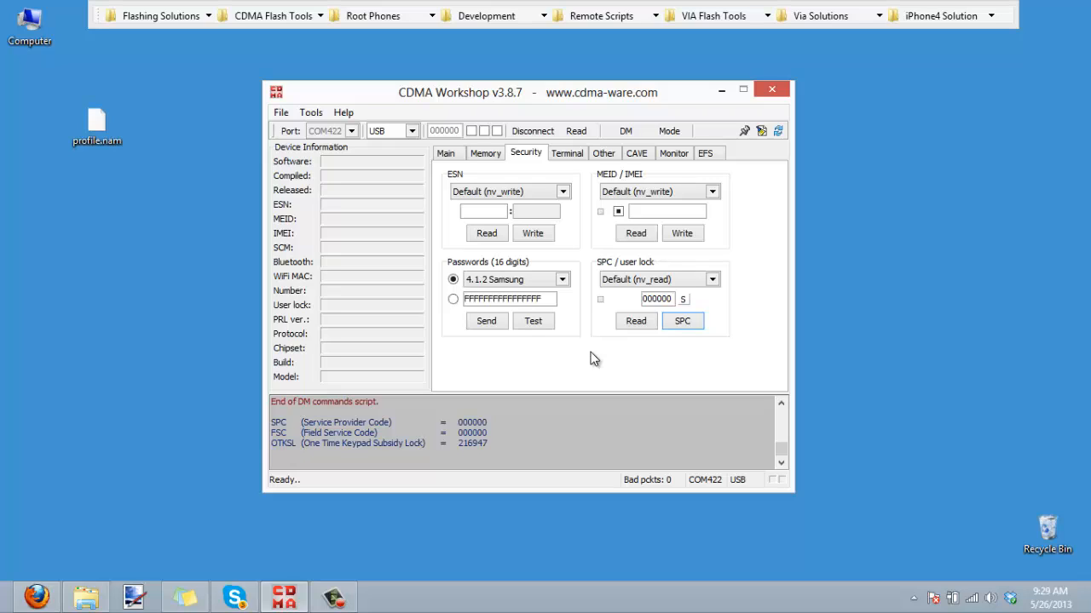
{"action": "mouse_move", "coordinate": [586, 347]}
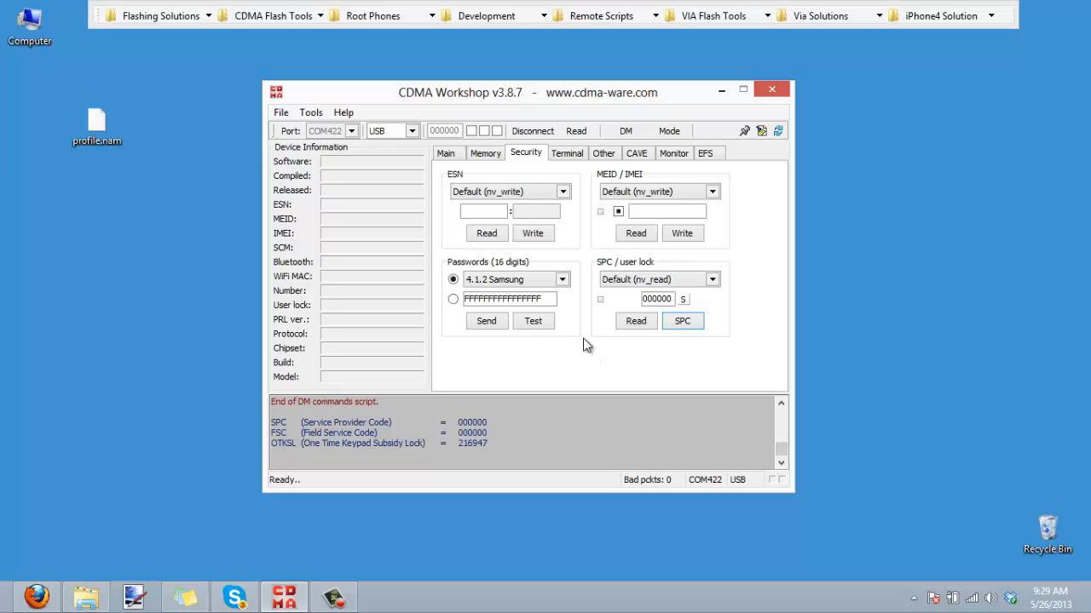
{"action": "mouse_move", "coordinate": [579, 355]}
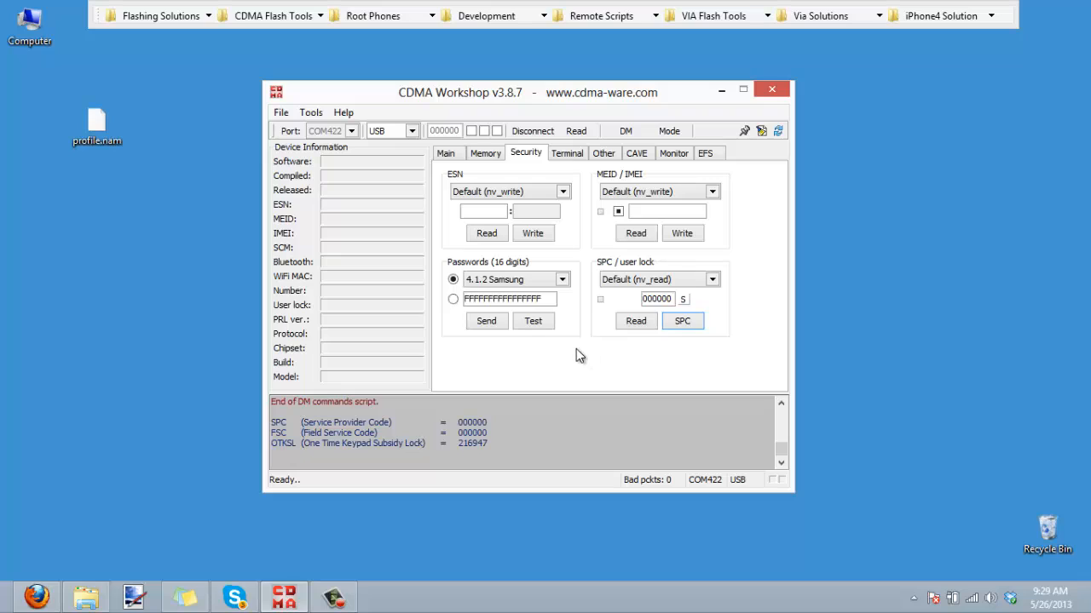
{"action": "mouse_move", "coordinate": [514, 363]}
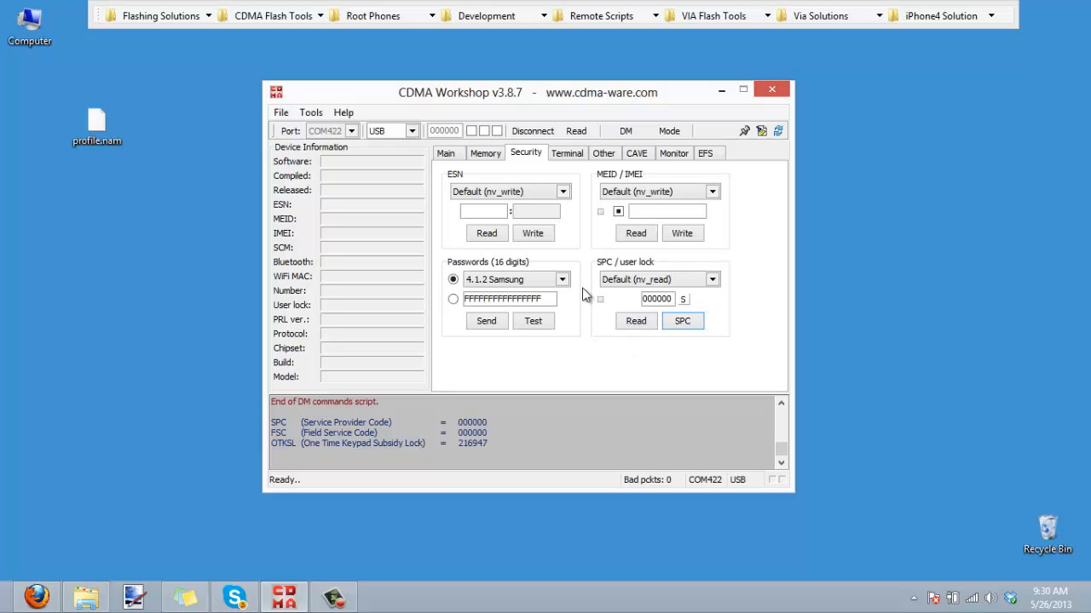
{"action": "mouse_move", "coordinate": [587, 264]}
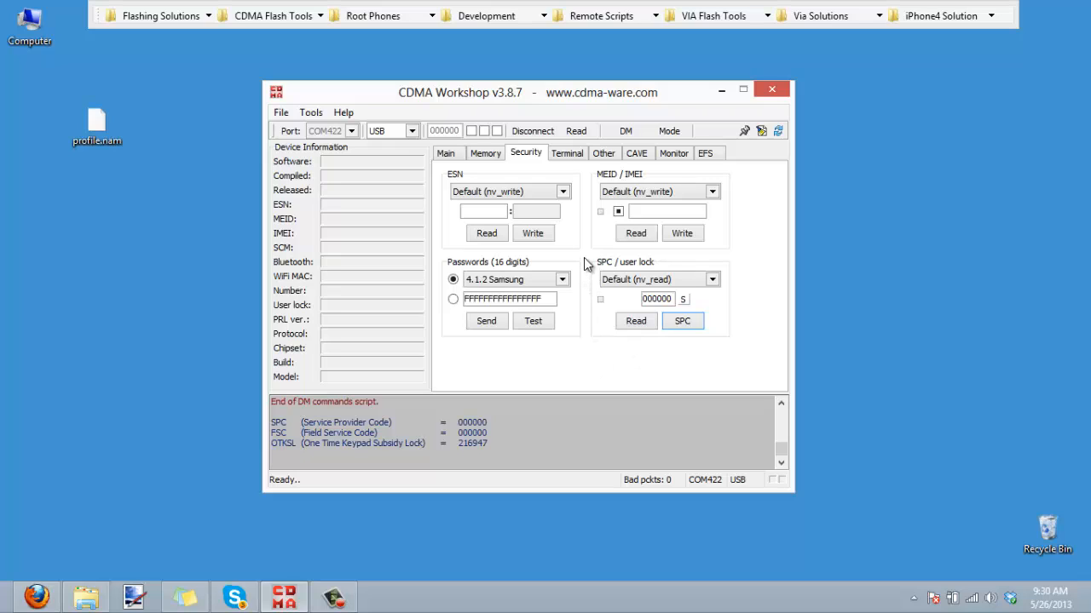
{"action": "mouse_move", "coordinate": [583, 228]}
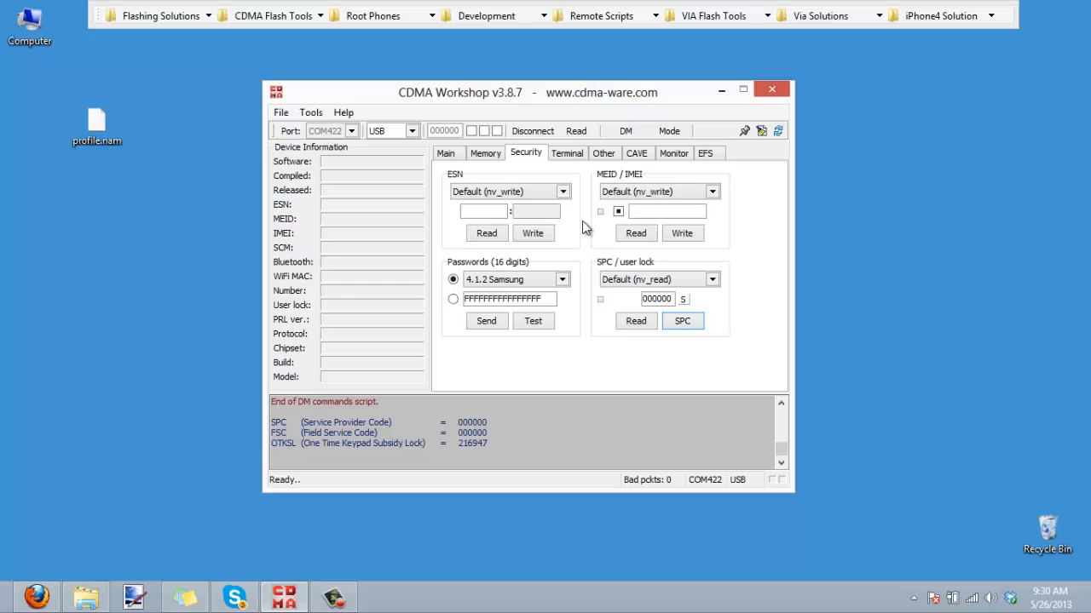
{"action": "left_click", "coordinate": [445, 152]}
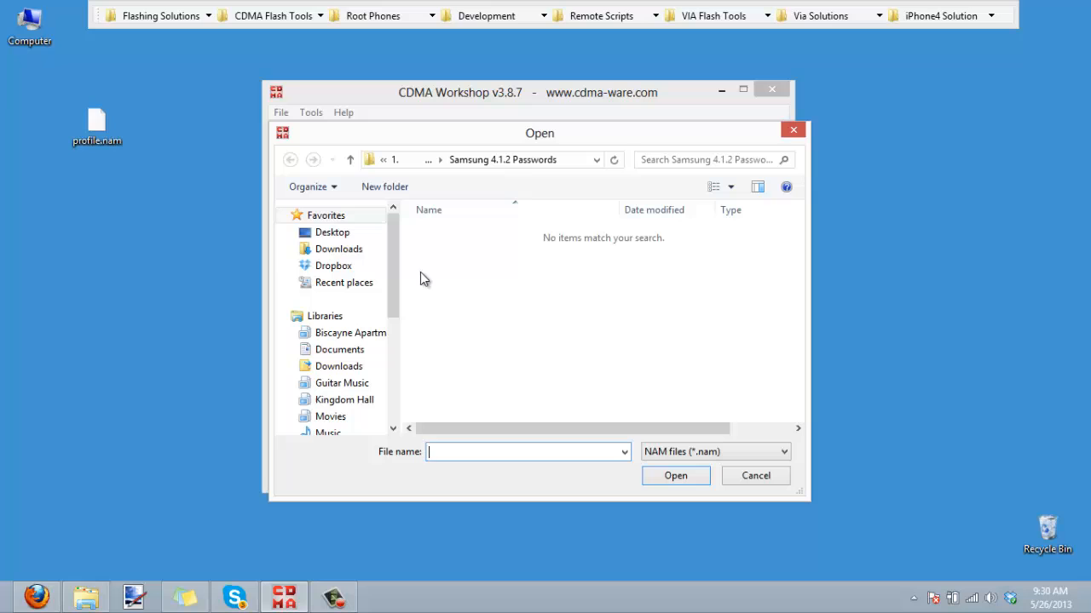
- Write the Desktop .nam profile, then write Boost 4G PRL.prl to NAM1
{"action": "left_click", "coordinate": [333, 232]}
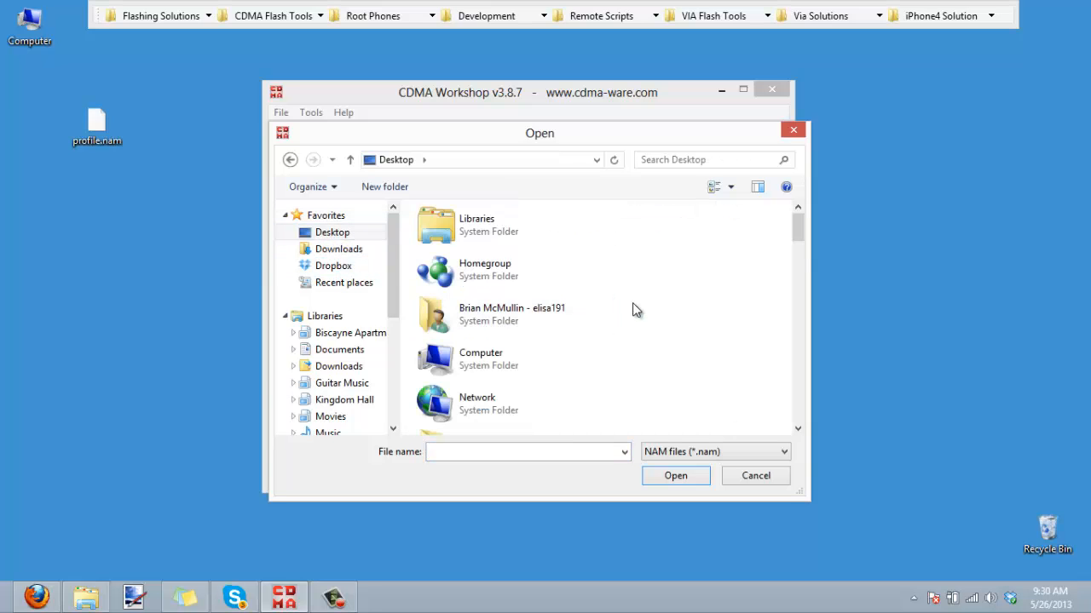
{"action": "scroll", "scroll_direction": "down", "scroll_amount": 3}
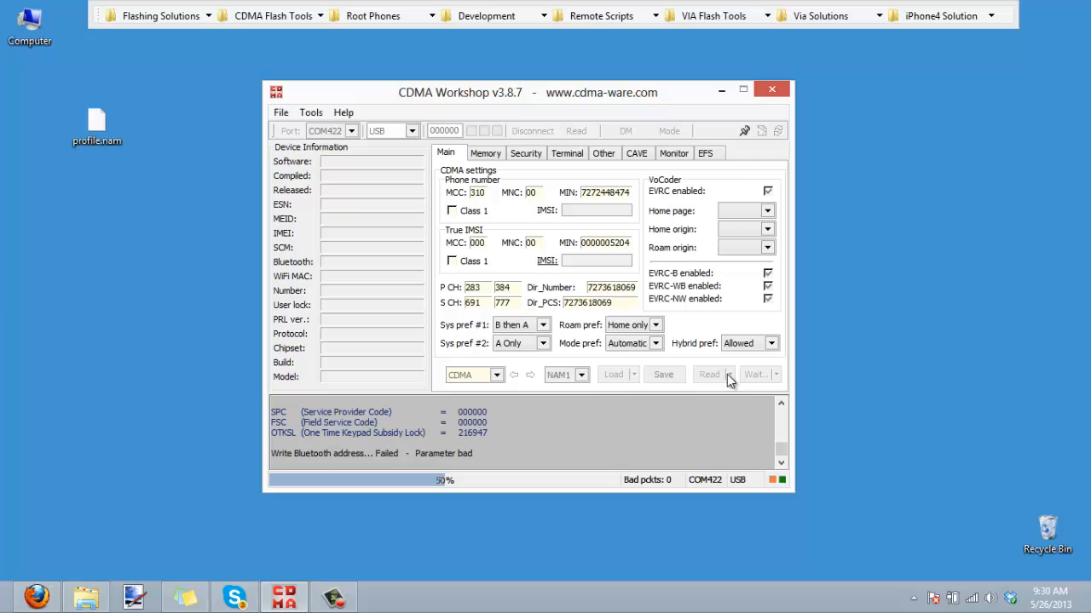
{"action": "left_click", "coordinate": [603, 153]}
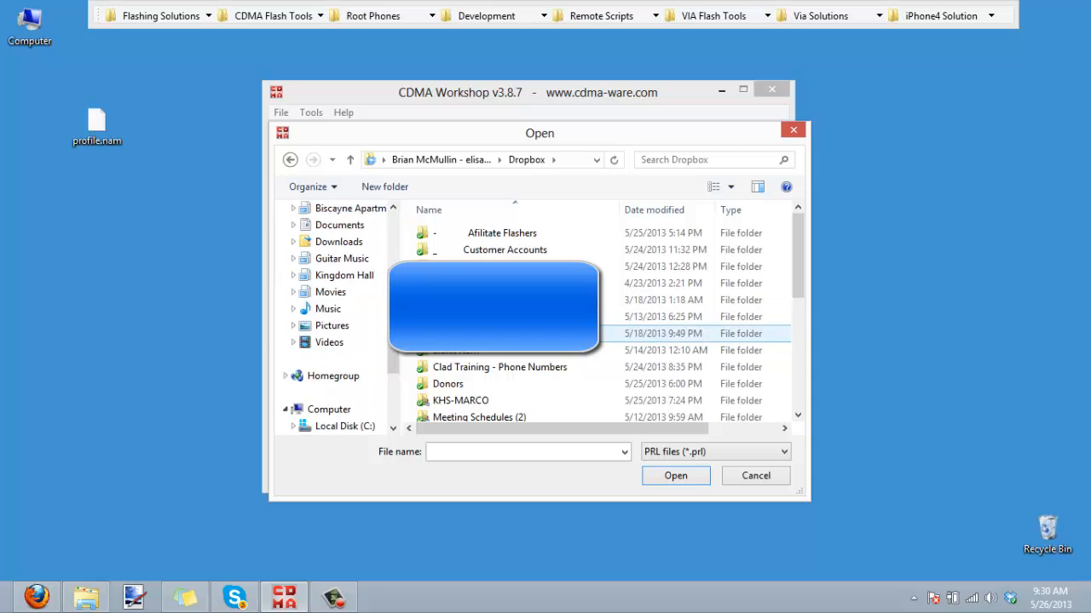
{"action": "scroll", "scroll_direction": "down", "scroll_amount": 3}
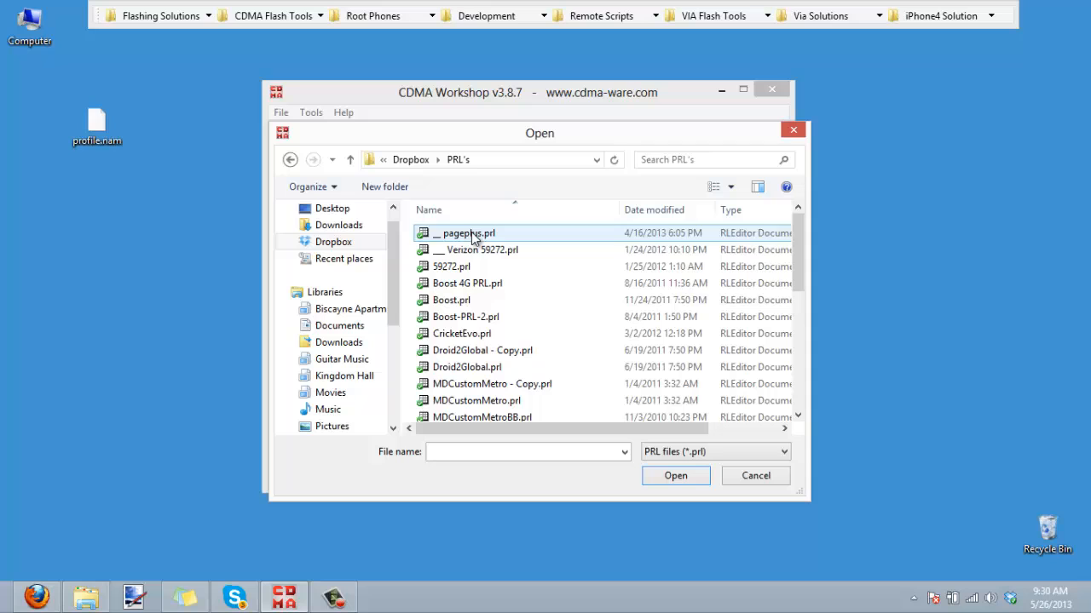
{"action": "left_click", "coordinate": [755, 475]}
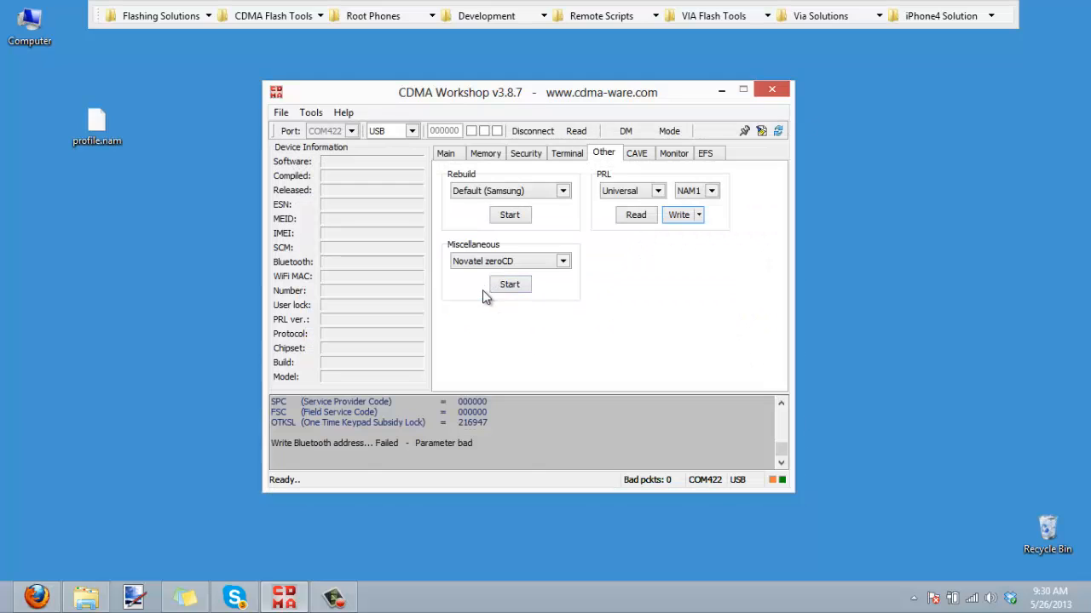
{"action": "left_click", "coordinate": [678, 214]}
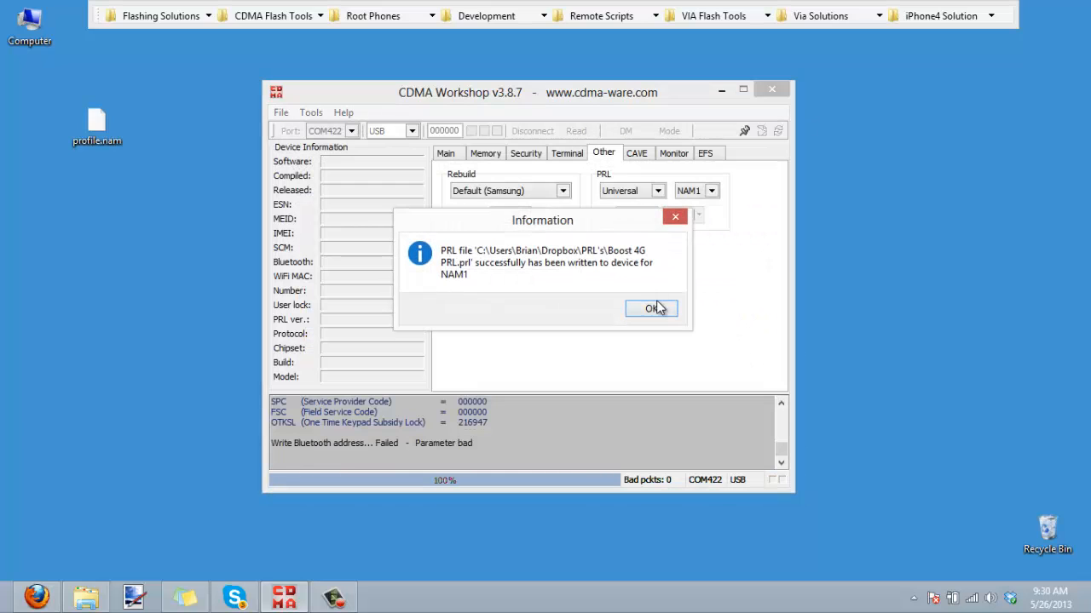
{"action": "left_click", "coordinate": [651, 308]}
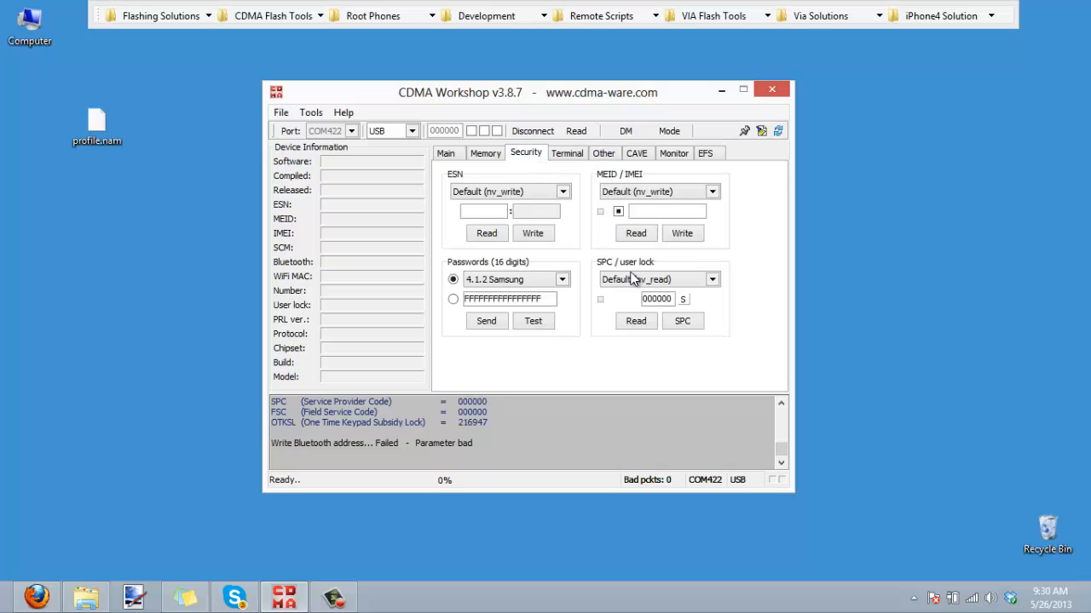
{"action": "mouse_move", "coordinate": [748, 284]}
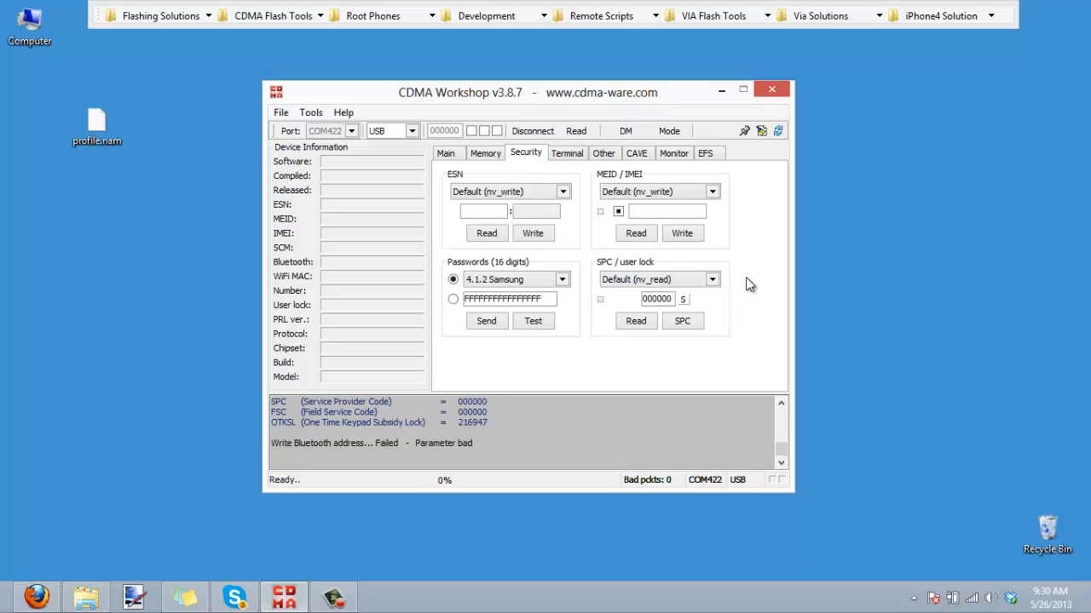